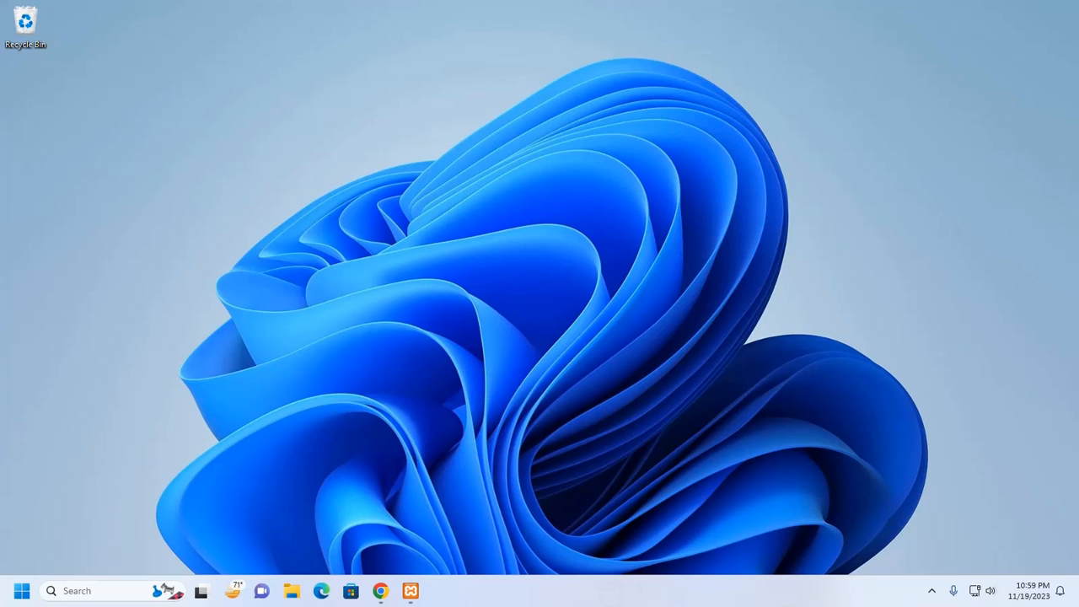
{"action": "mouse_move", "coordinate": [177, 445]}
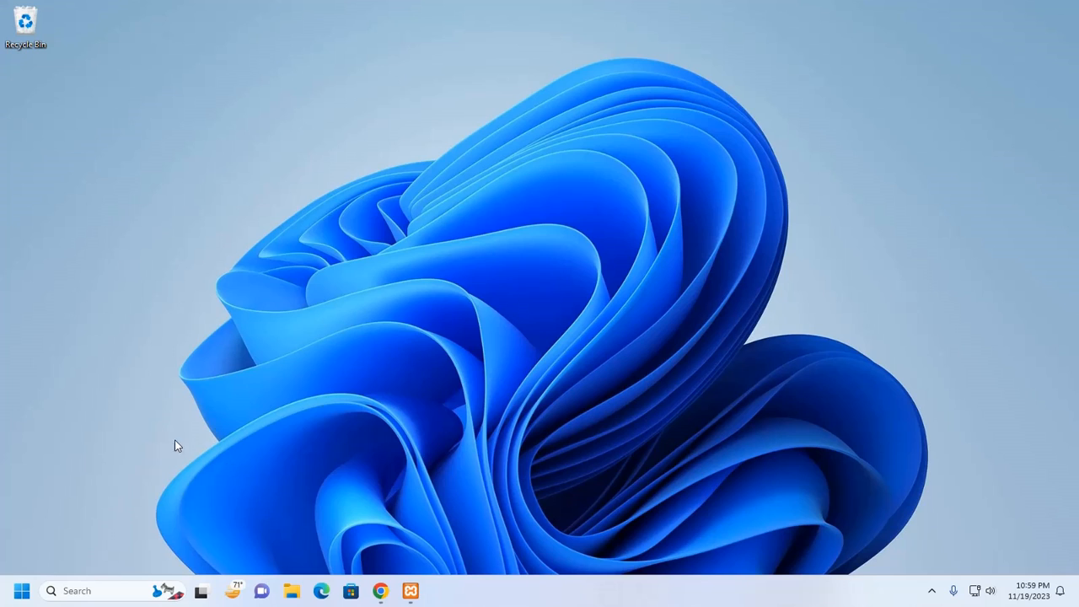
- Search for cmd from the taskbar and launch Command Prompt
{"action": "left_click", "coordinate": [51, 590]}
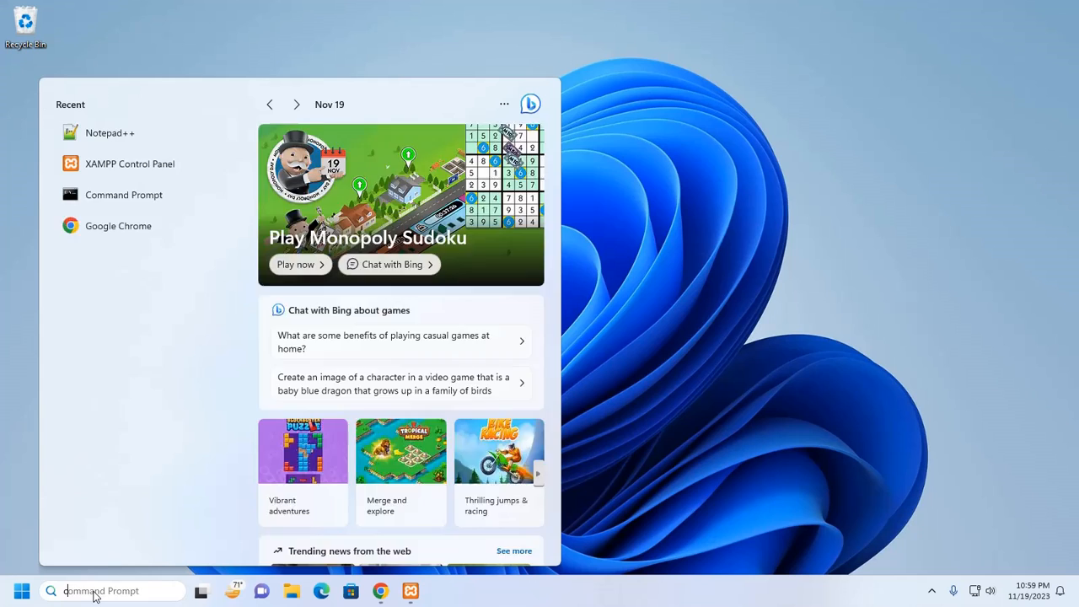
{"action": "type", "text": "cmd"}
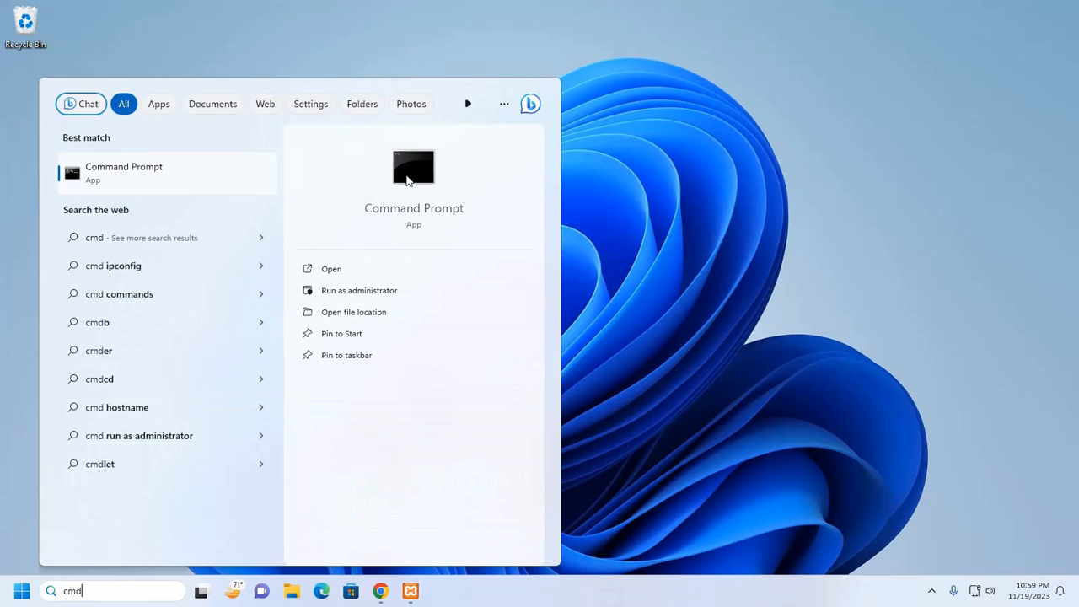
{"action": "left_click", "coordinate": [331, 268]}
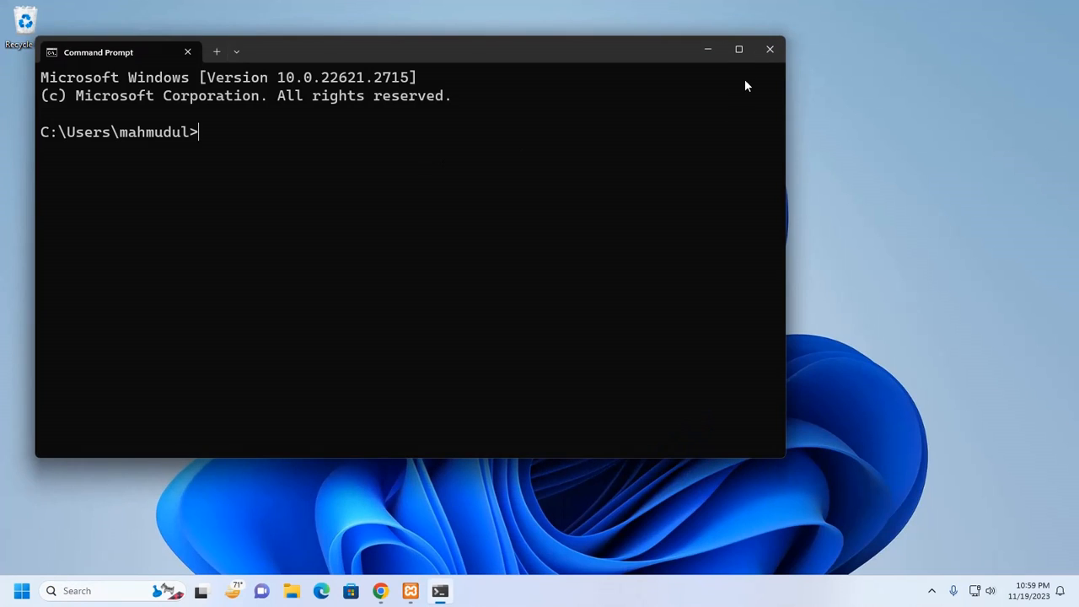
- Maximize the terminal and run 'composer create-project laravel/laravel example-app'
{"action": "left_click", "coordinate": [738, 49]}
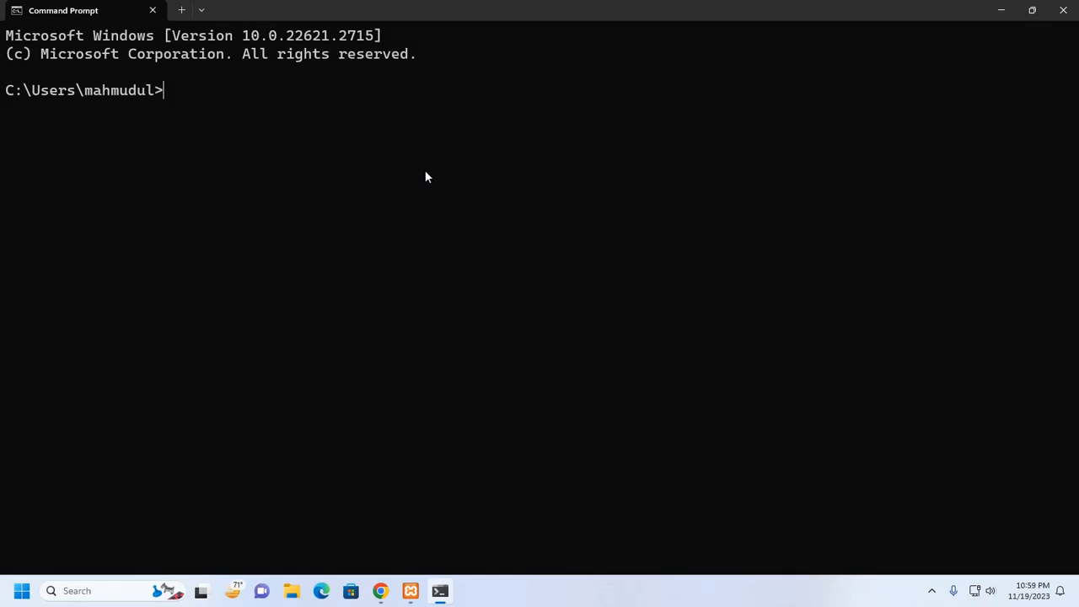
{"action": "type", "text": "composer create-project laravel/laravel example-app"}
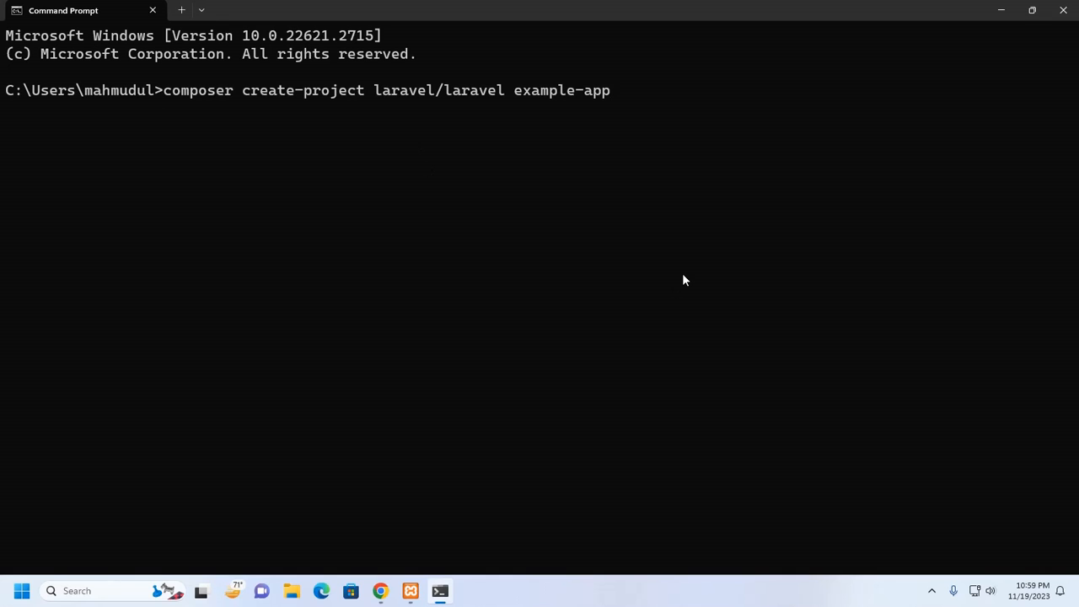
{"action": "key", "text": "enter"}
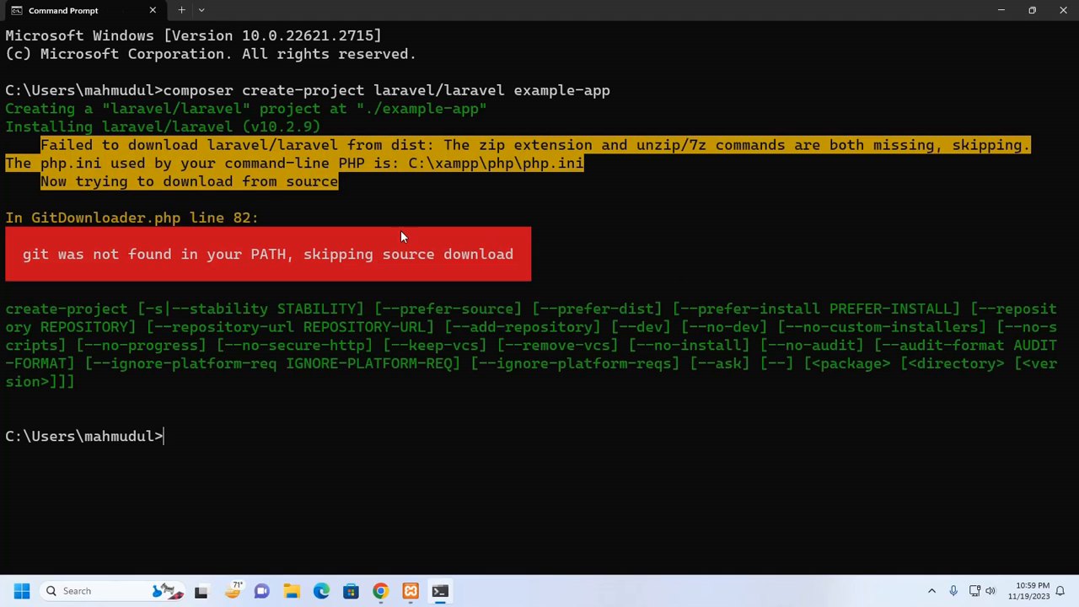
{"action": "mouse_move", "coordinate": [240, 152]}
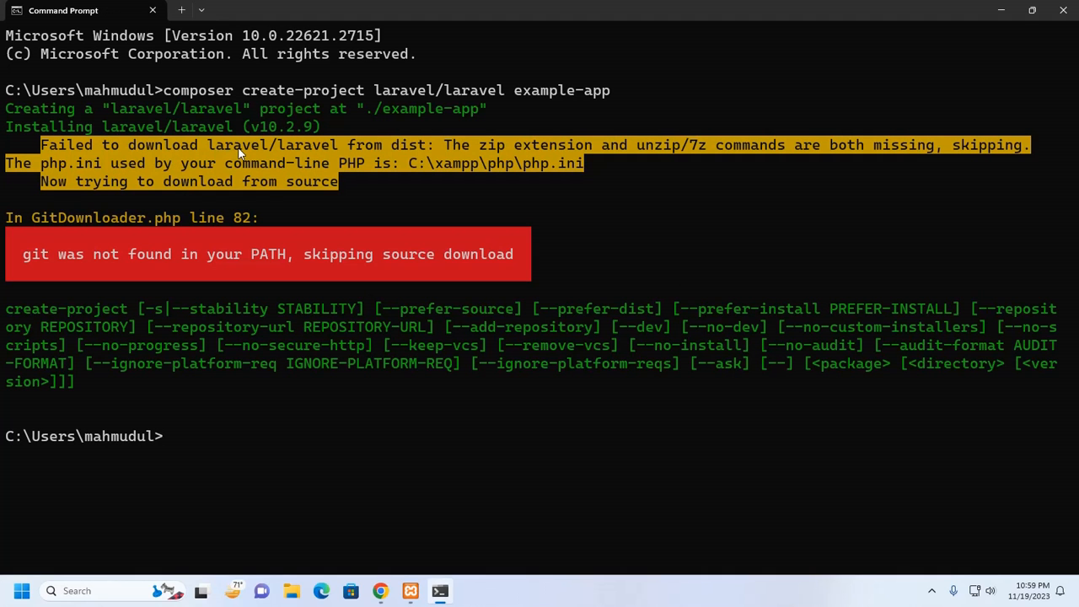
{"action": "mouse_move", "coordinate": [400, 160]}
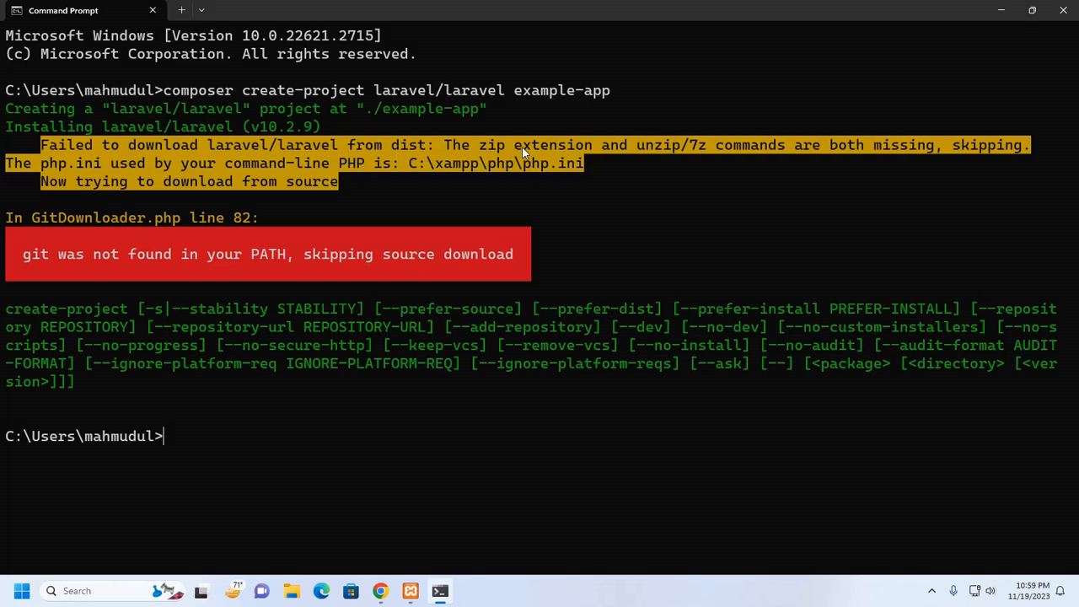
{"action": "mouse_move", "coordinate": [675, 153]}
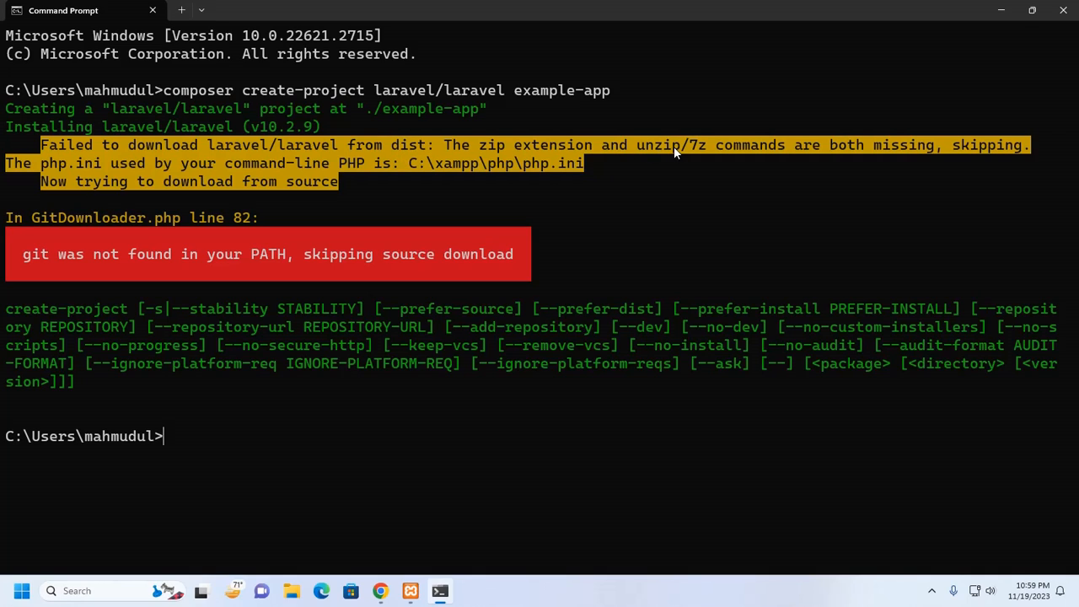
{"action": "mouse_move", "coordinate": [815, 160]}
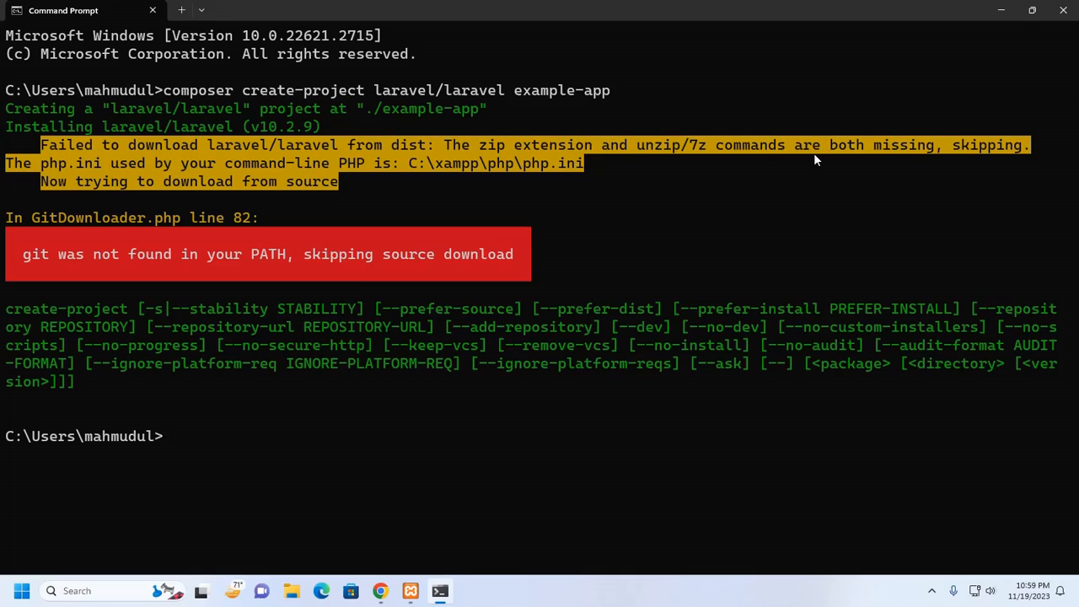
{"action": "mouse_move", "coordinate": [932, 150]}
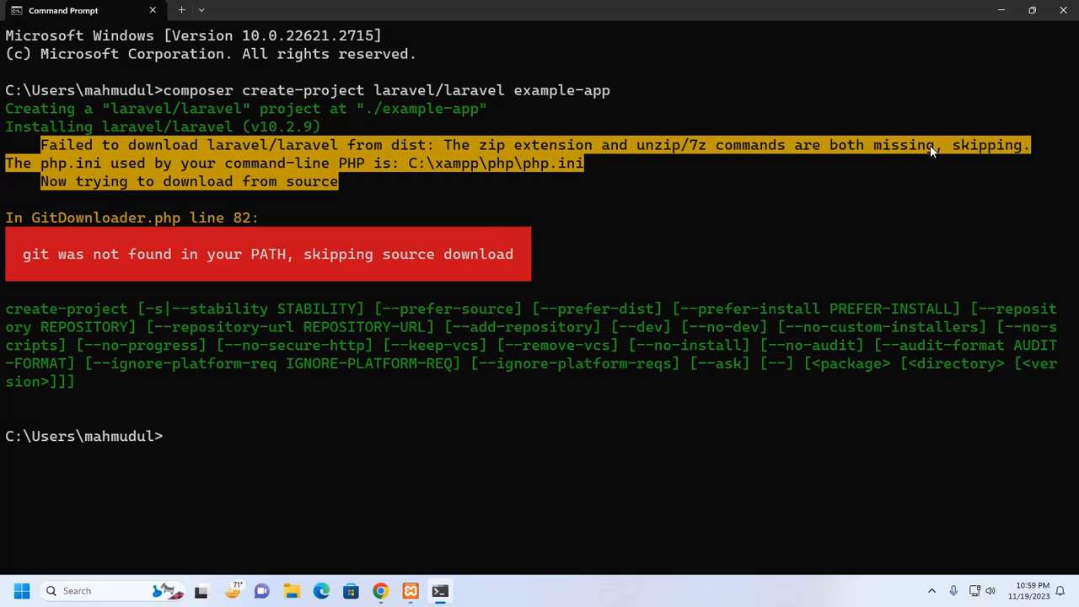
{"action": "mouse_move", "coordinate": [704, 321]}
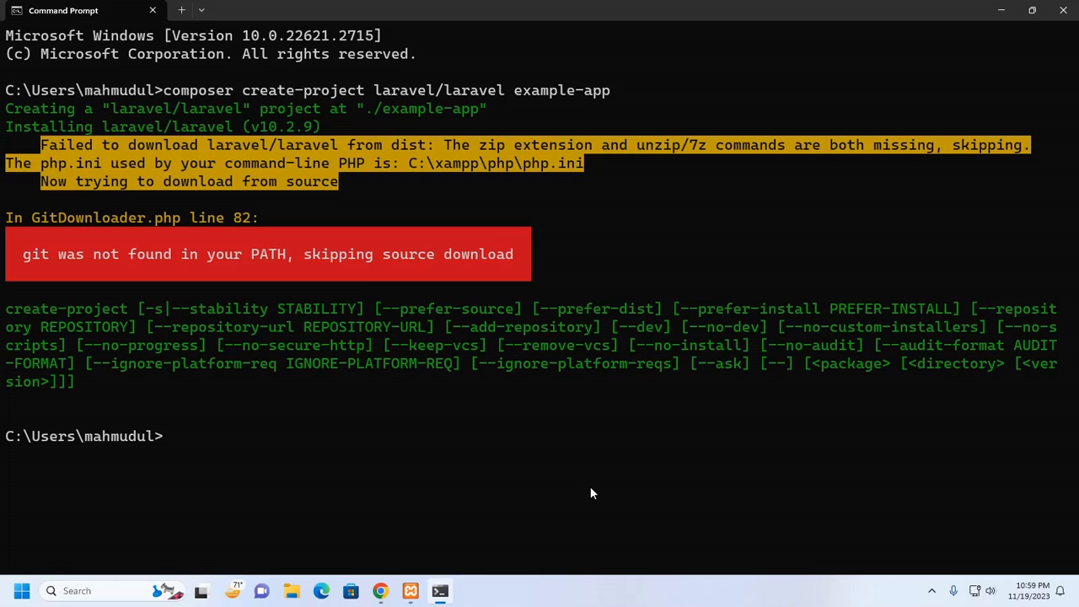
{"action": "mouse_move", "coordinate": [362, 545]}
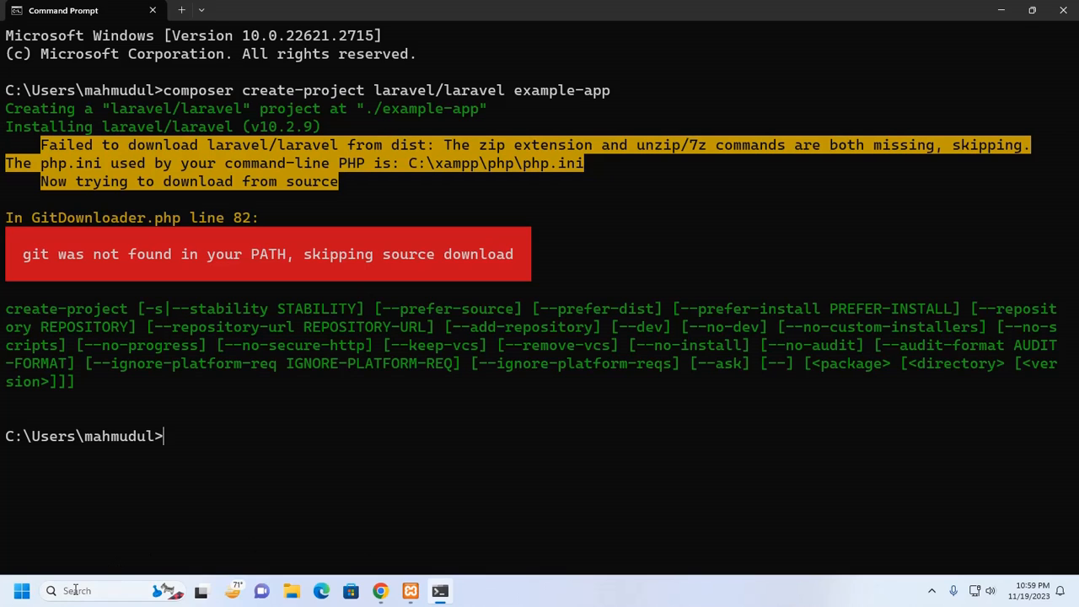
{"action": "mouse_move", "coordinate": [508, 167]}
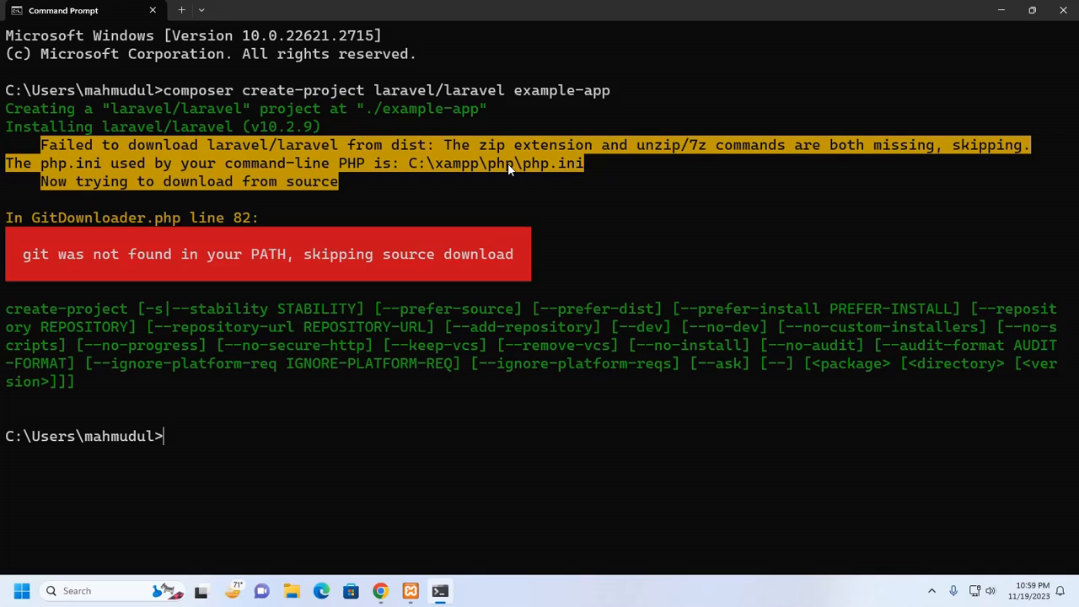
- Select 'php' in the C:\xampp\php\php.ini error path, then switch to XAMPP Control Panel
{"action": "double_click", "coordinate": [499, 163]}
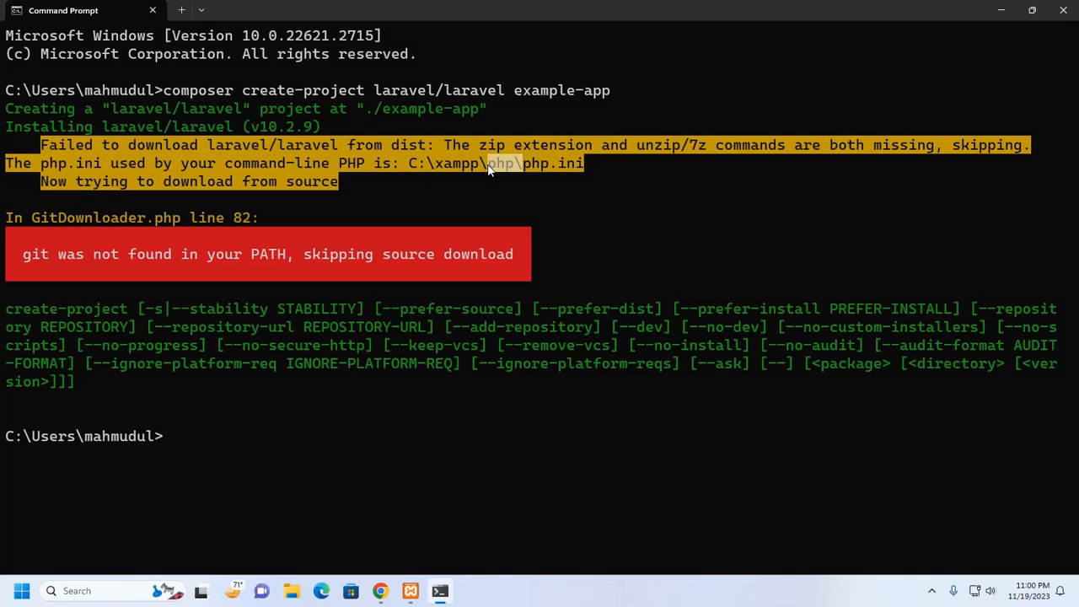
{"action": "left_click", "coordinate": [410, 590]}
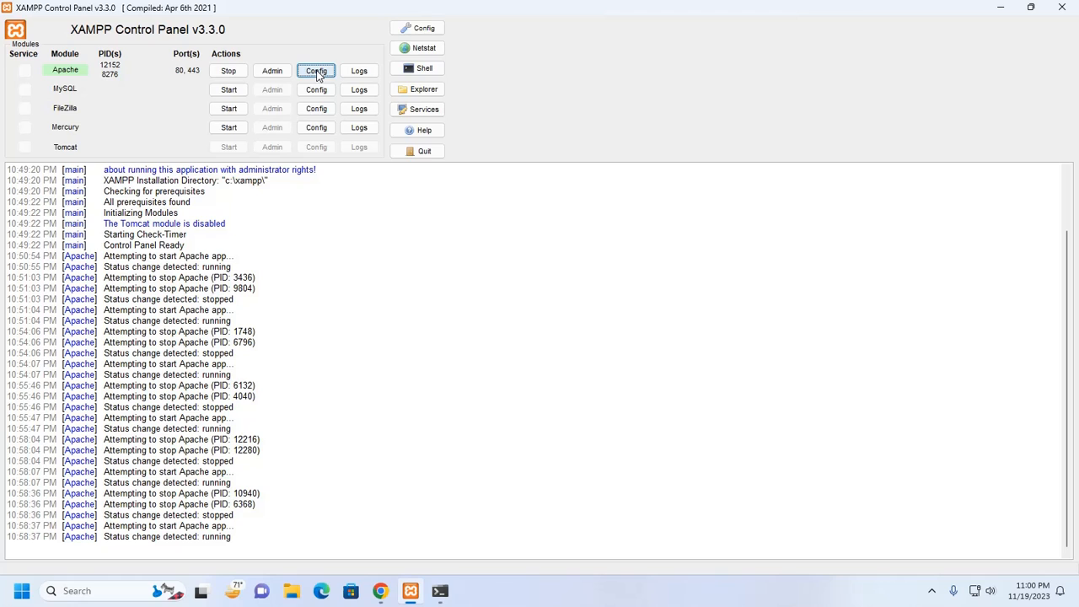
- Open Apache's PHP (php.ini) config in Notepad, then close that window
{"action": "left_click", "coordinate": [315, 70]}
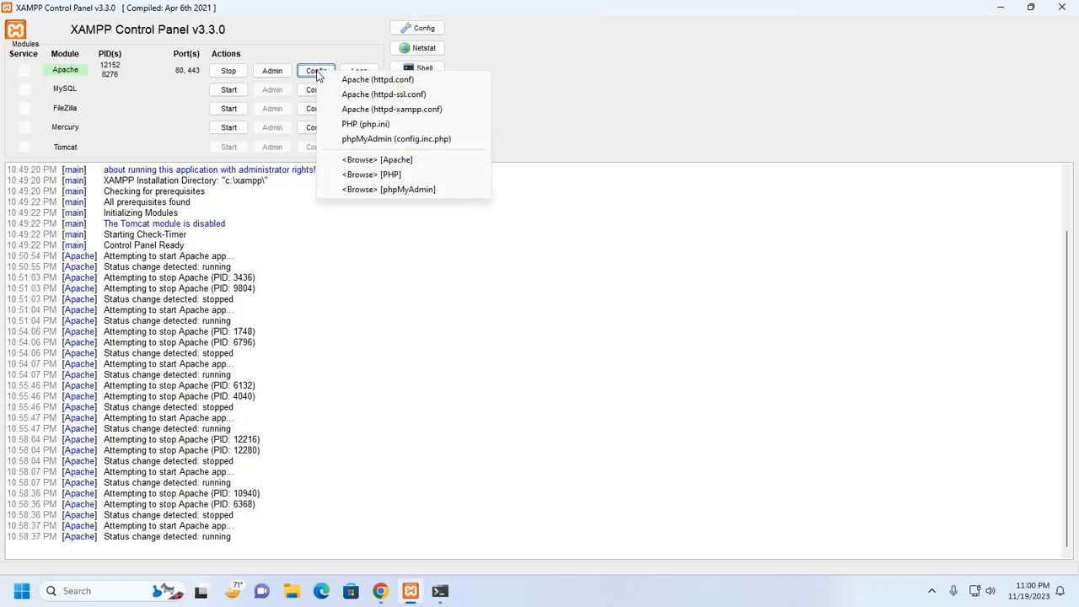
{"action": "mouse_move", "coordinate": [365, 124]}
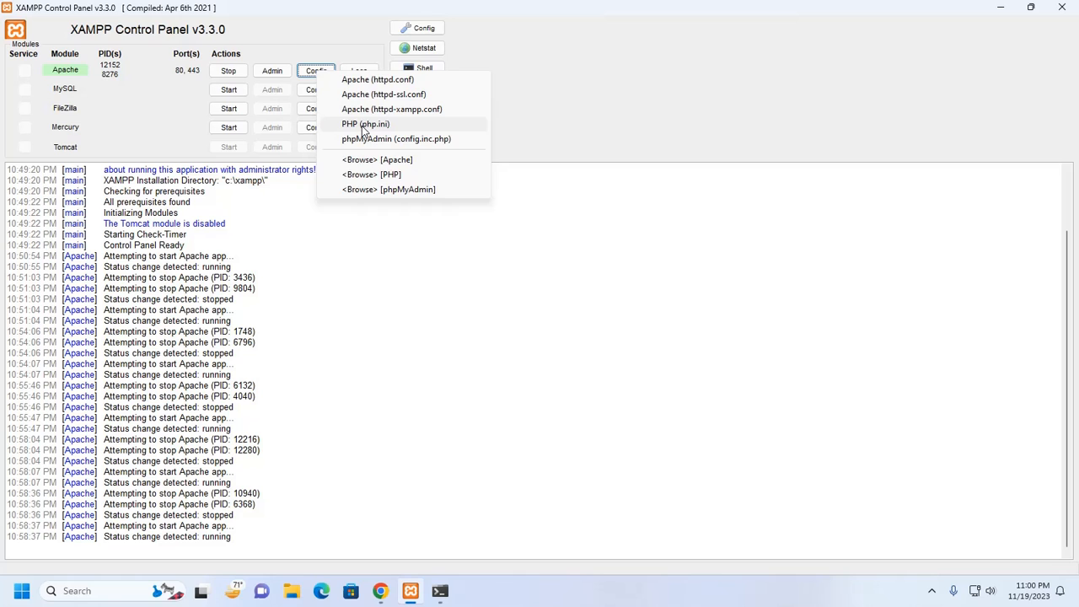
{"action": "left_click", "coordinate": [365, 124]}
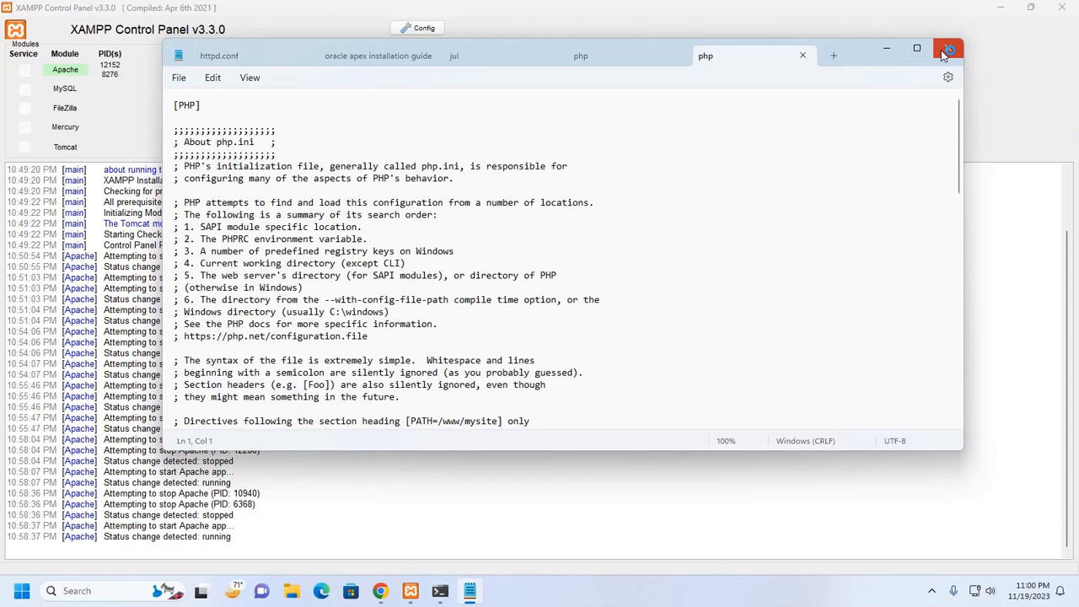
{"action": "left_click", "coordinate": [947, 48]}
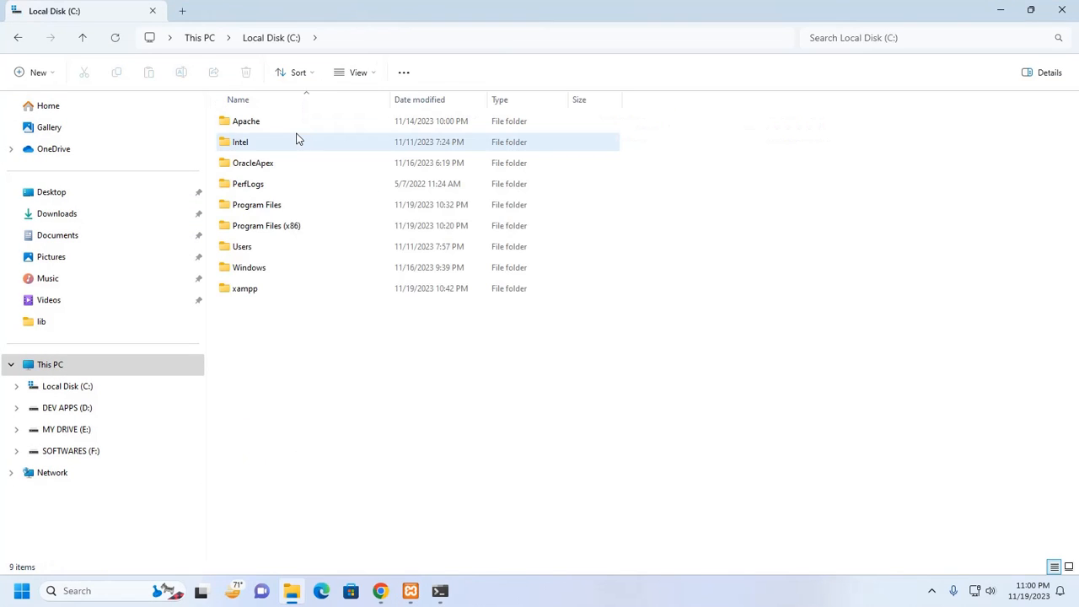
- Browse into C:\xampp\php and open php.ini in Notepad++
{"action": "double_click", "coordinate": [244, 288]}
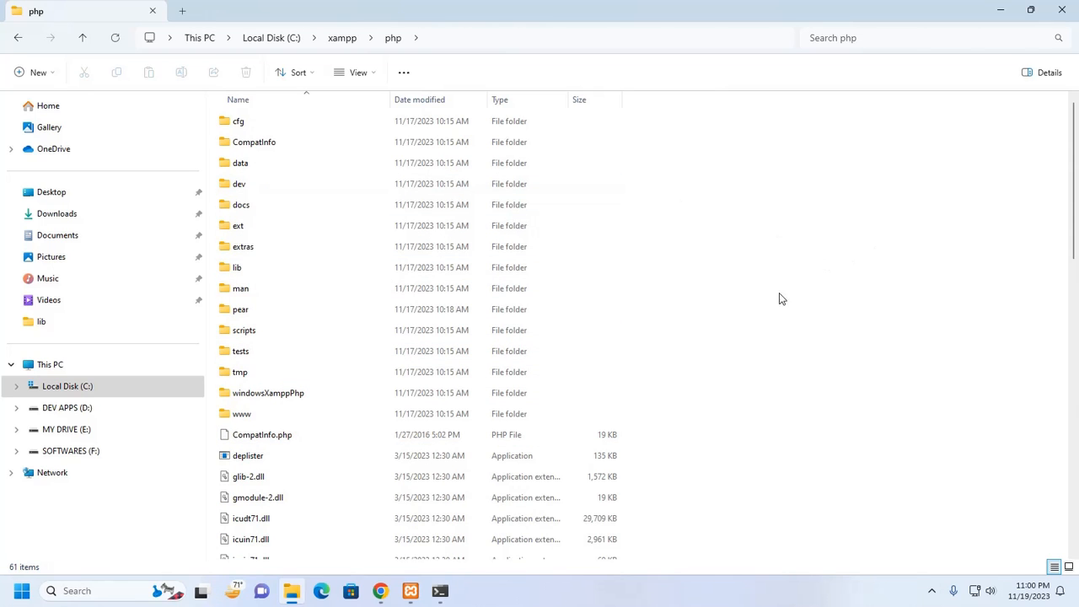
{"action": "scroll", "scroll_direction": "down", "scroll_amount": 3}
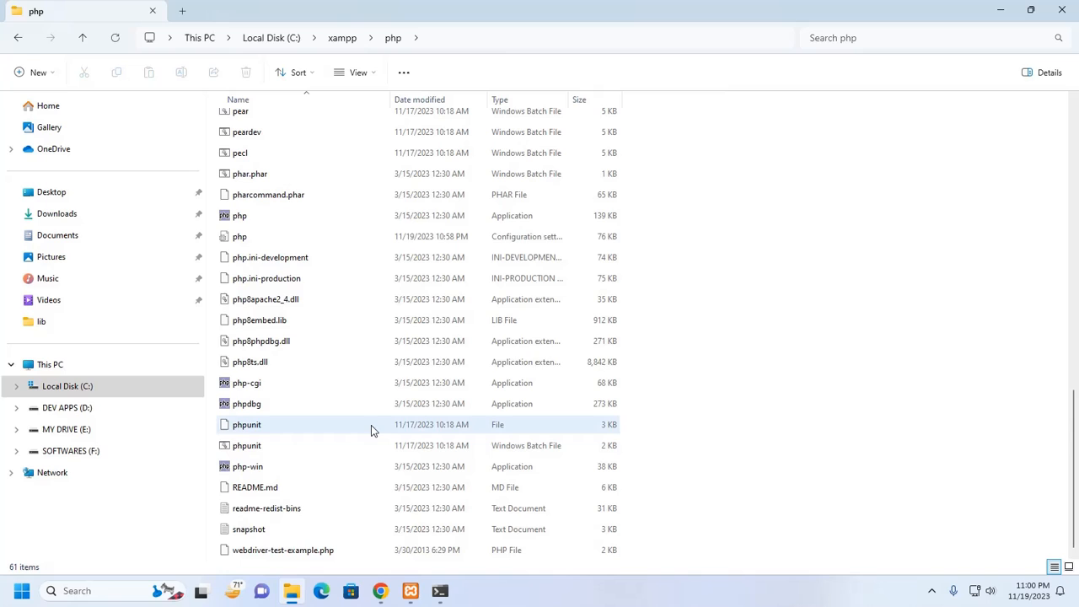
{"action": "left_click", "coordinate": [241, 236]}
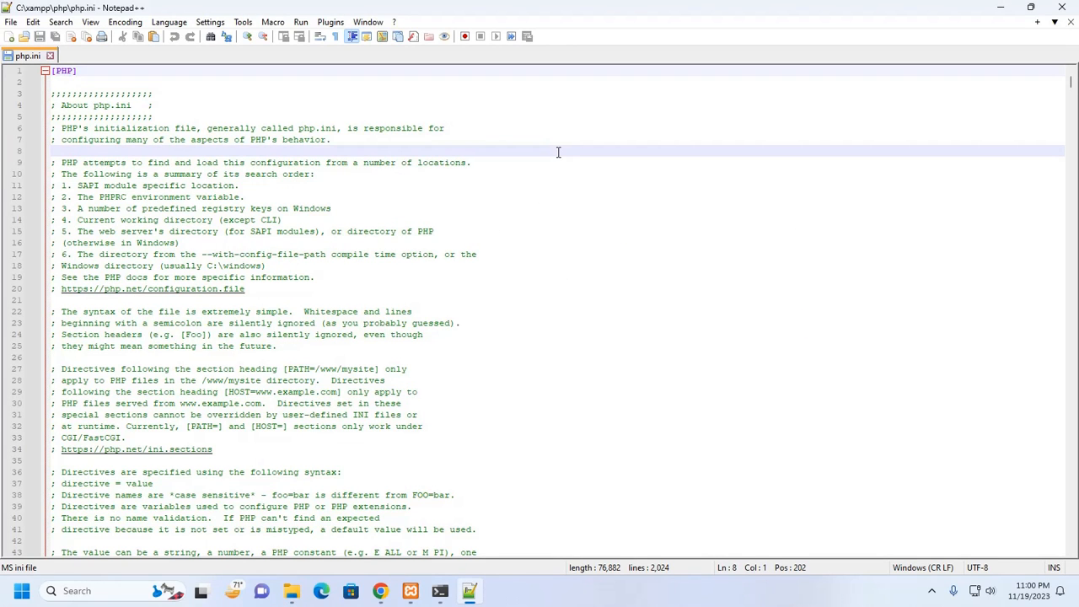
- Find extension=zip in php.ini, uncomment line 962, save and close Notepad++
{"action": "key", "text": "Ctrl+f"}
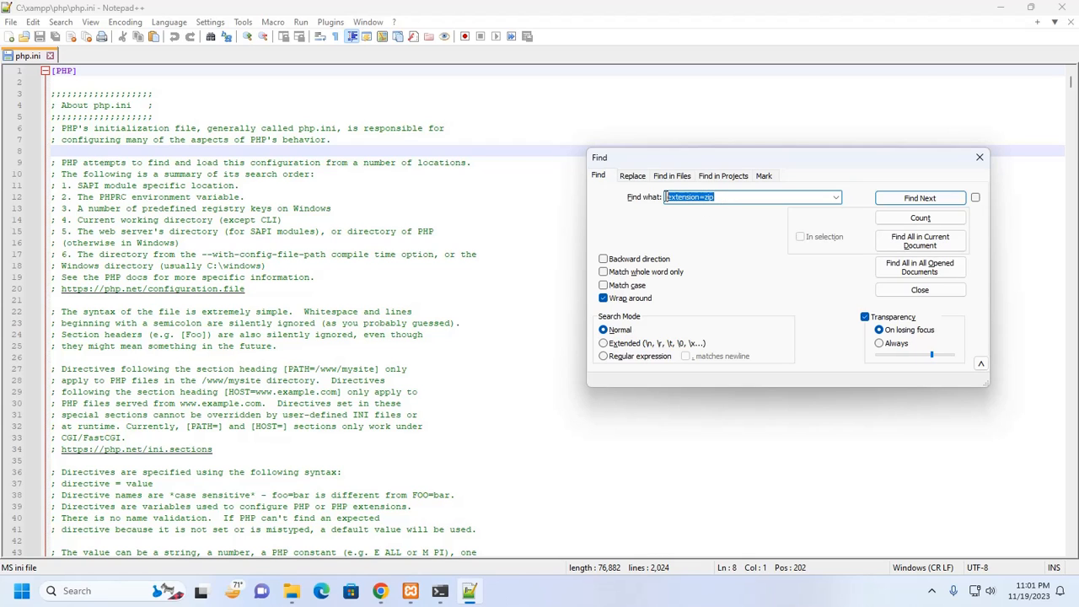
{"action": "left_click", "coordinate": [725, 196]}
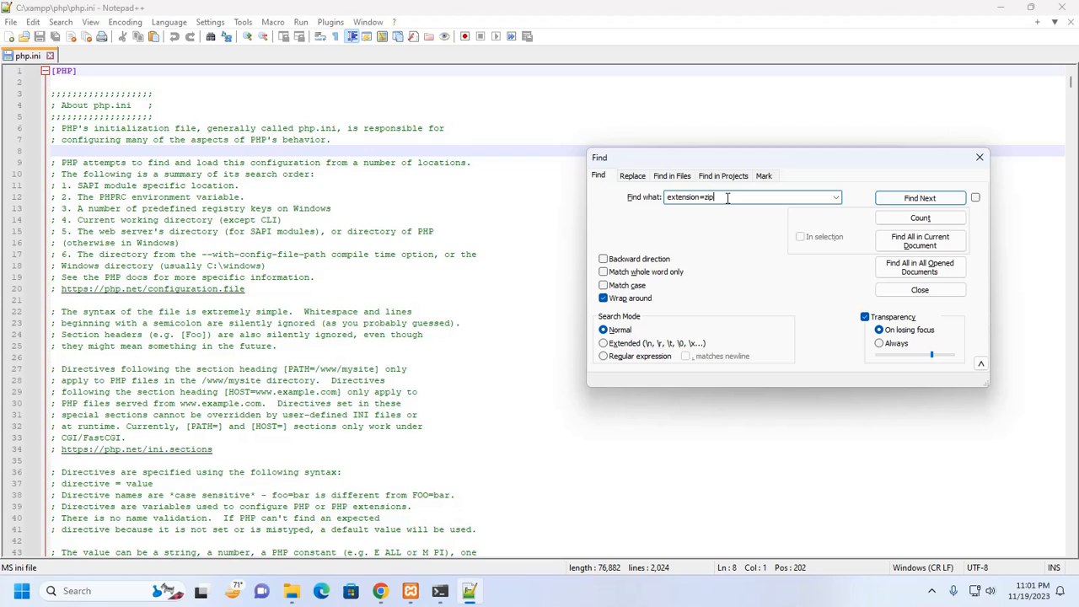
{"action": "left_click", "coordinate": [920, 198]}
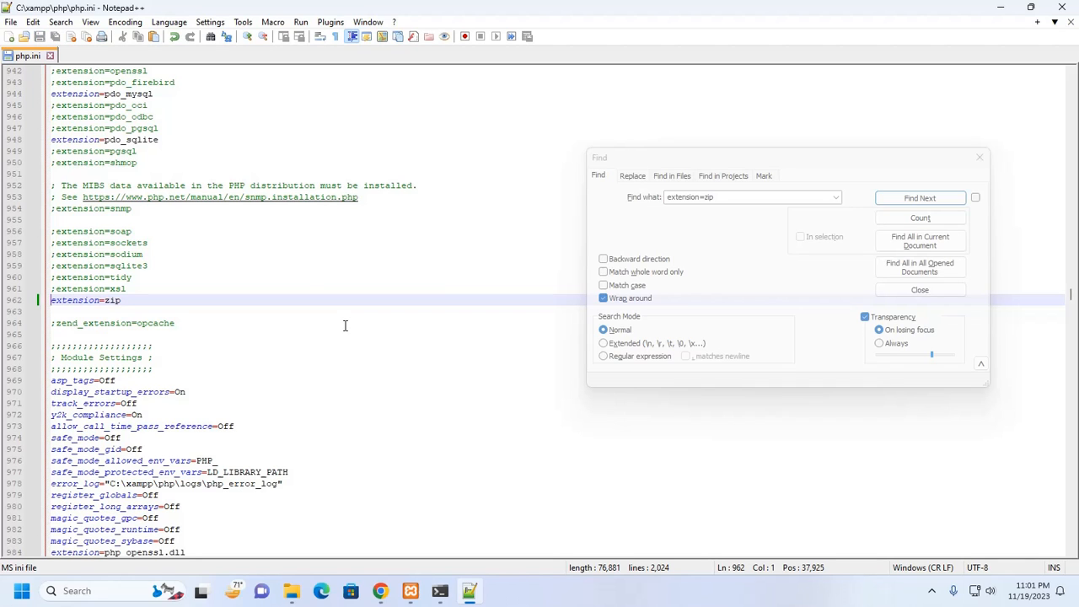
{"action": "mouse_move", "coordinate": [191, 259]}
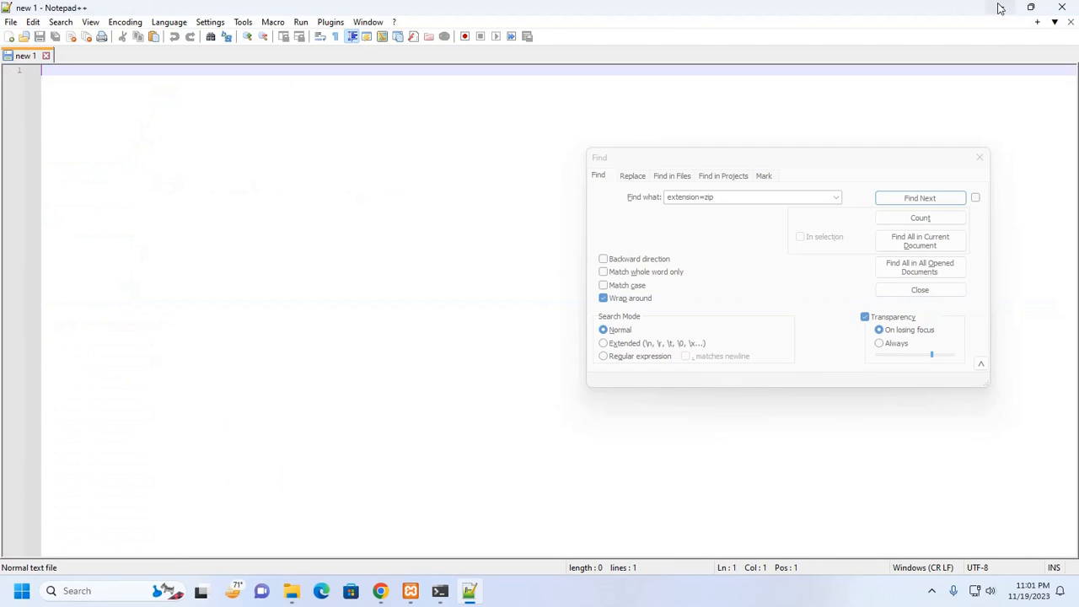
{"action": "left_click", "coordinate": [412, 590]}
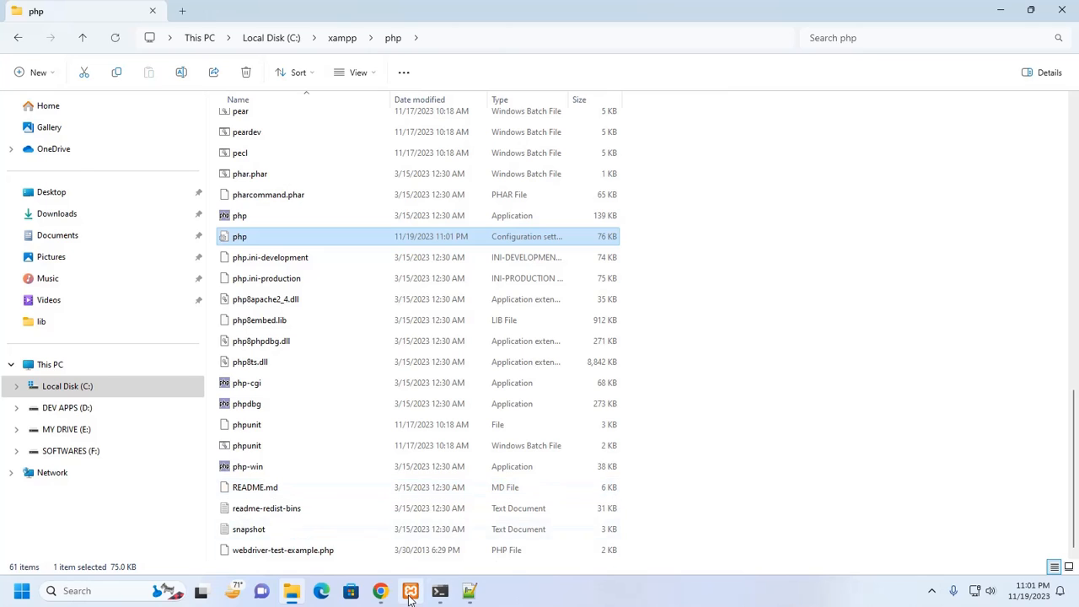
- Stop and start Apache from the XAMPP Control Panel
{"action": "left_click", "coordinate": [409, 590]}
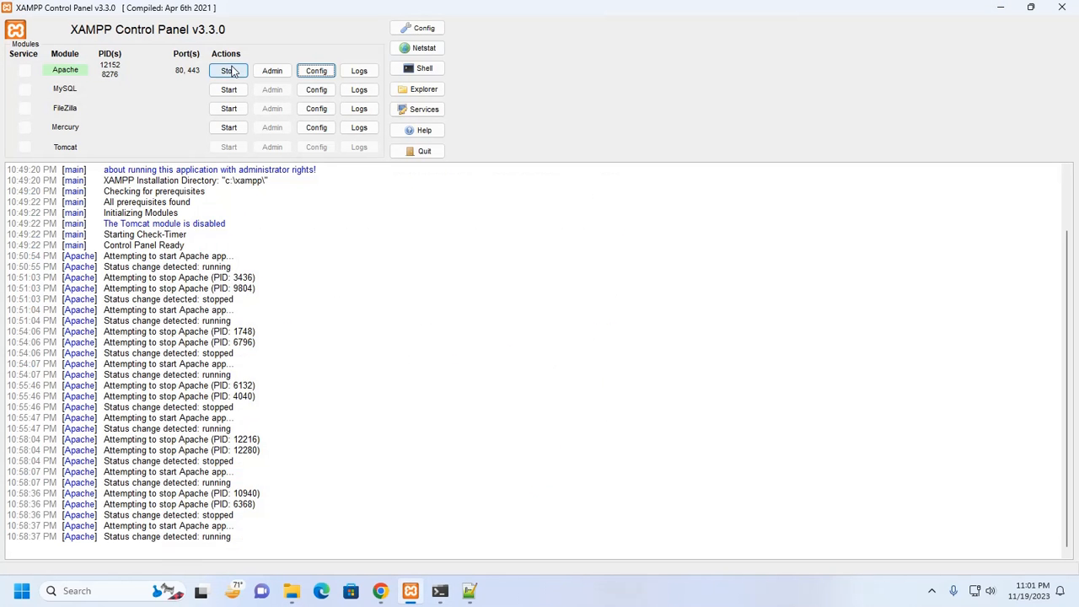
{"action": "left_click", "coordinate": [227, 70]}
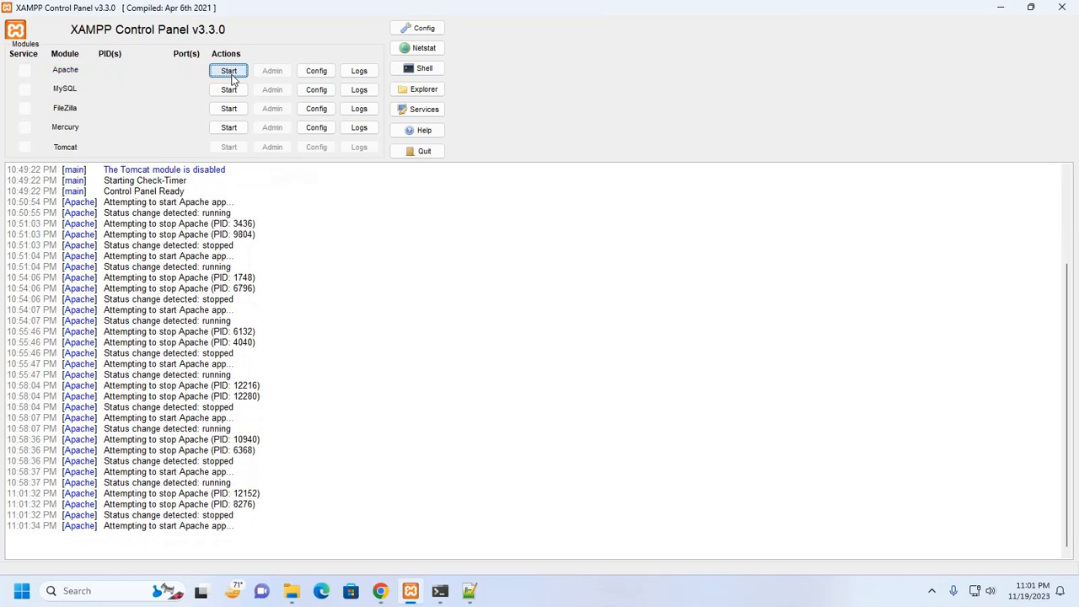
{"action": "left_click", "coordinate": [228, 70]}
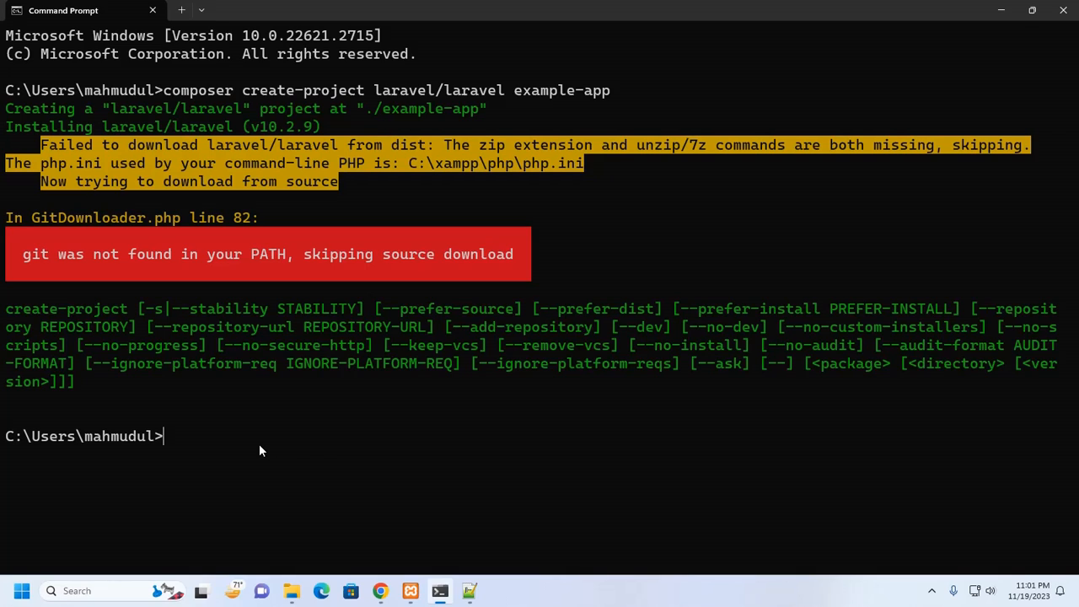
- Rerun 'composer create-project laravel/laravel example-app' and watch its 110 packages install
{"action": "type", "text": "composer create-project laravel/laravel example-app"}
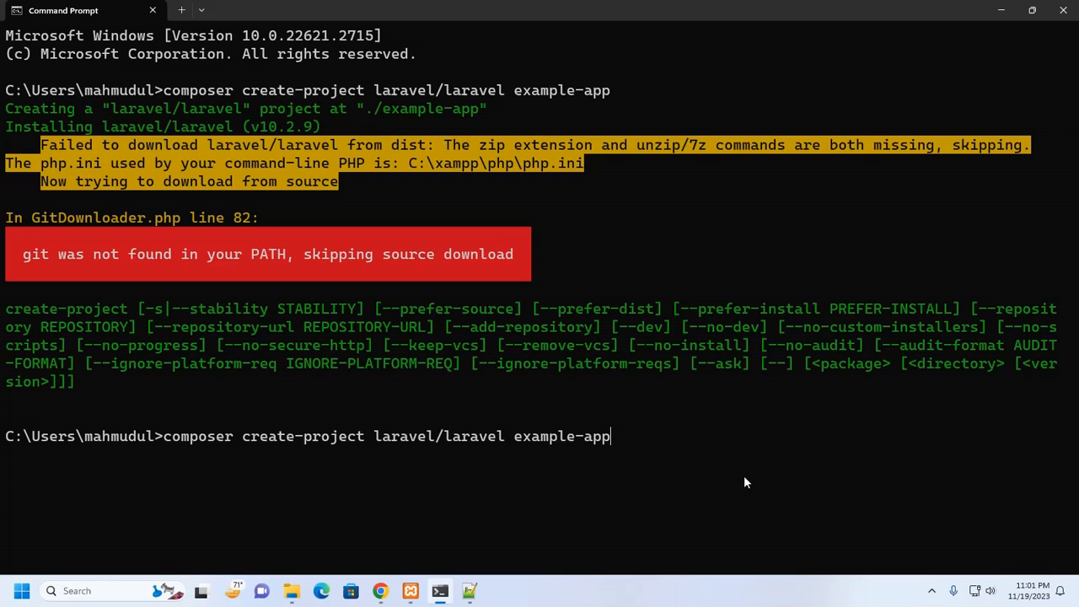
{"action": "key", "text": "Enter"}
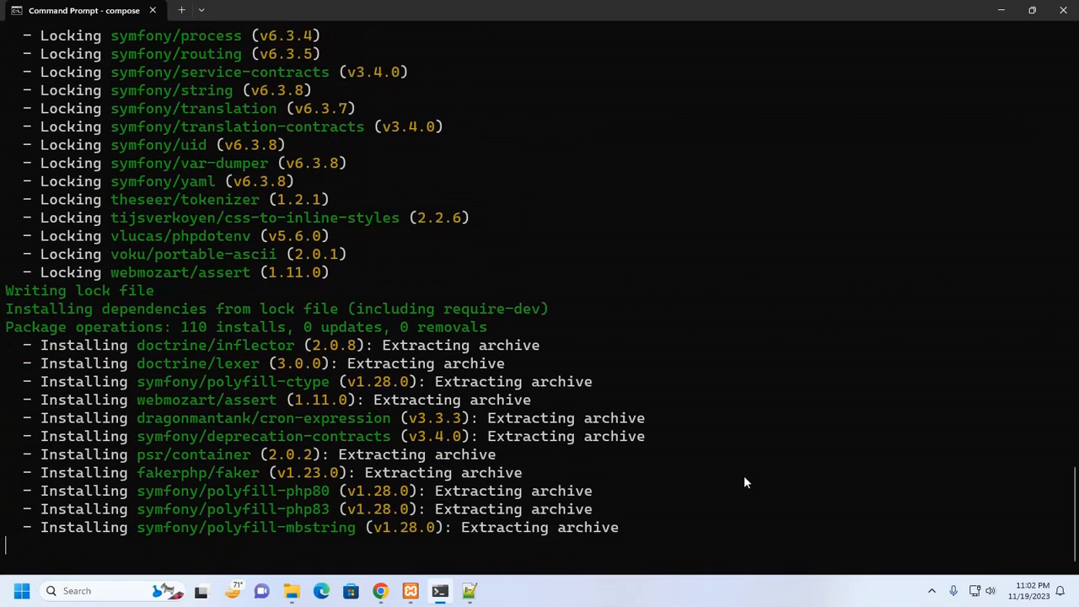
{"action": "scroll", "scroll_direction": "down", "scroll_amount": 3}
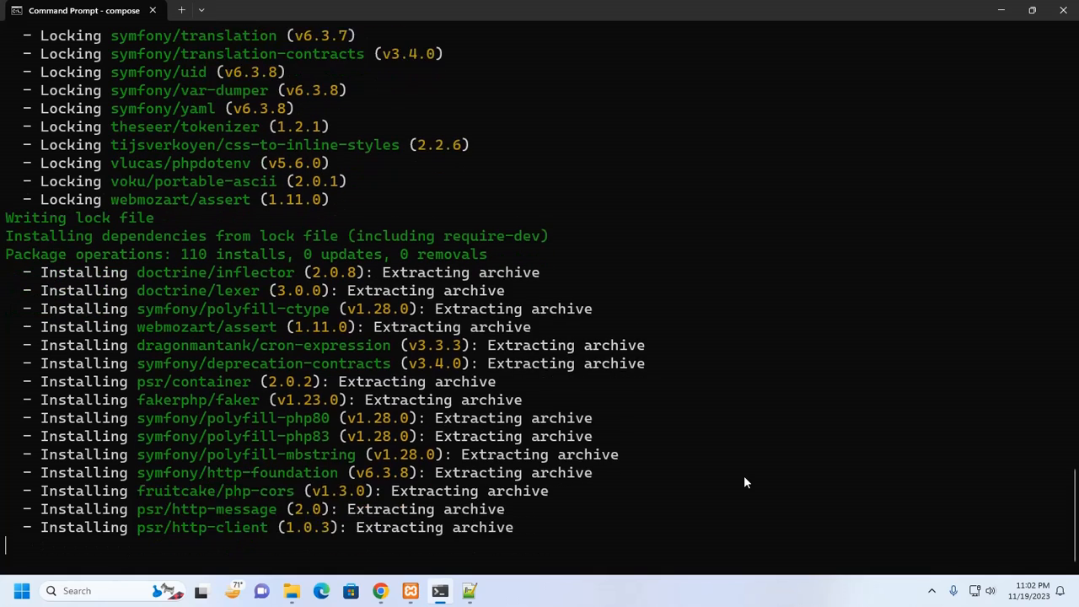